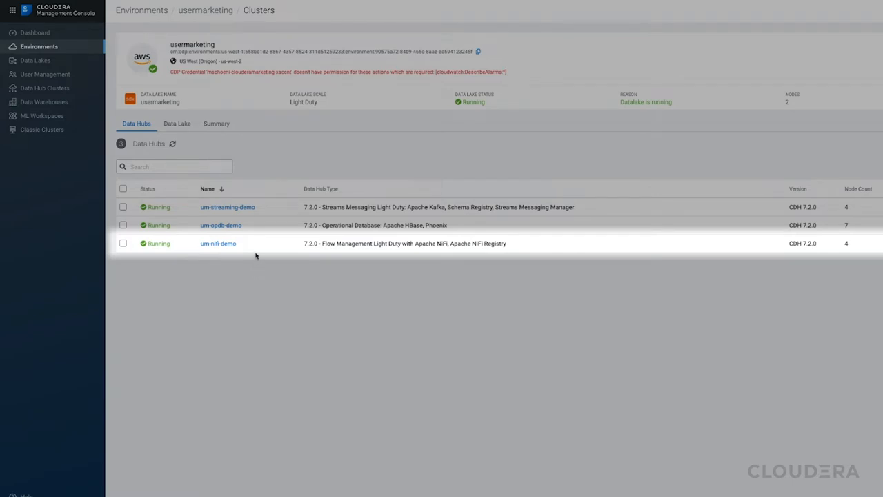
mouse_move(257, 251)
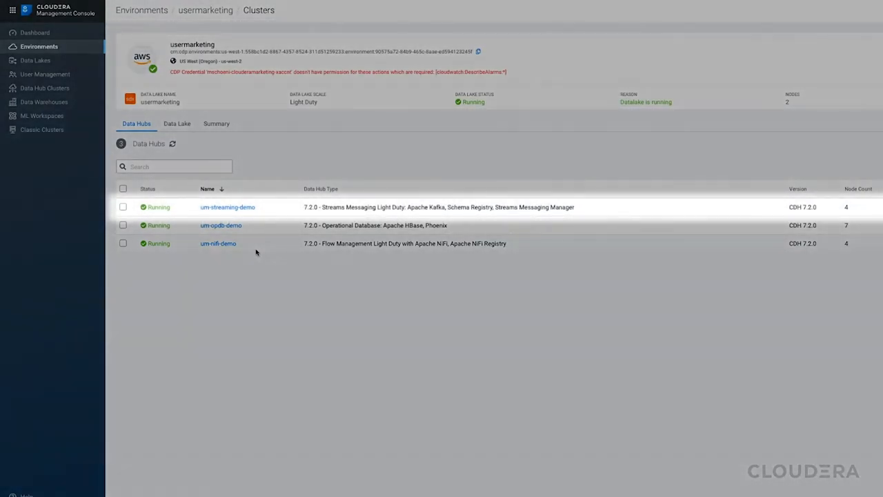
mouse_move(259, 242)
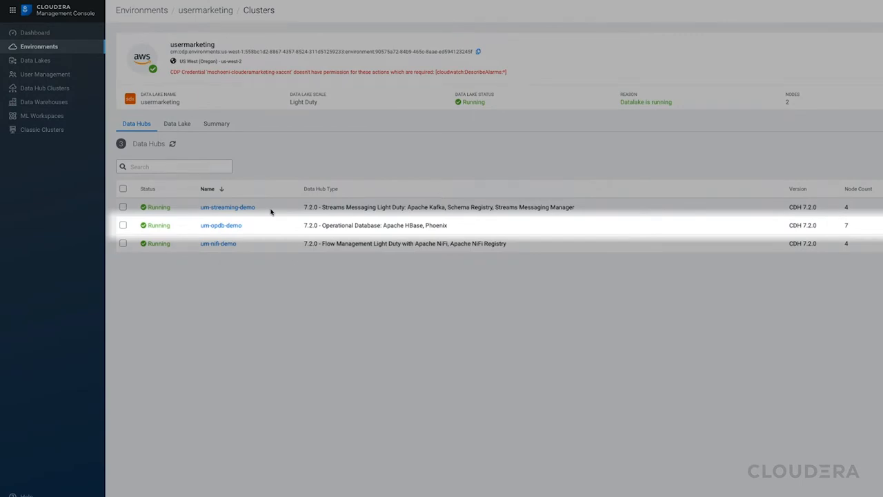
mouse_move(271, 218)
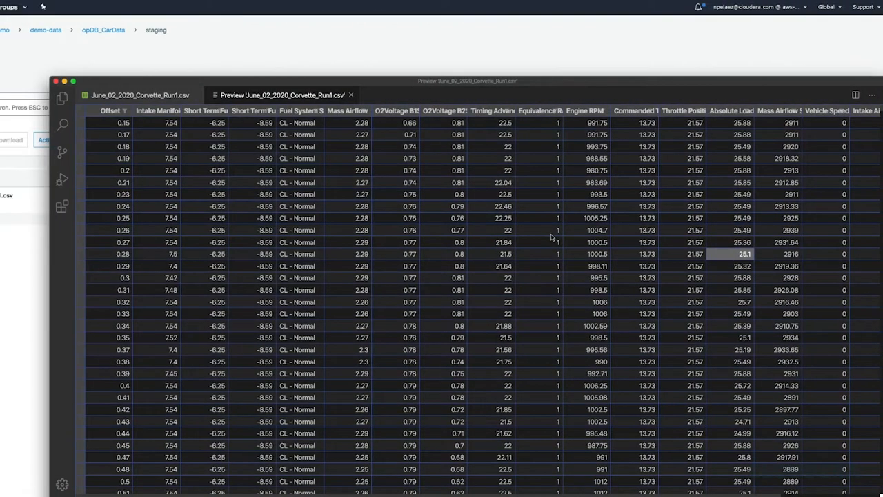
mouse_move(532, 85)
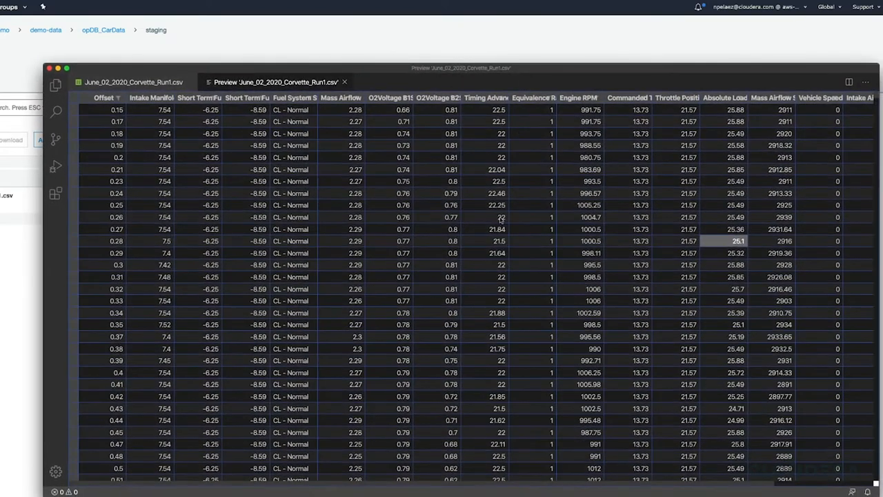
mouse_move(876, 100)
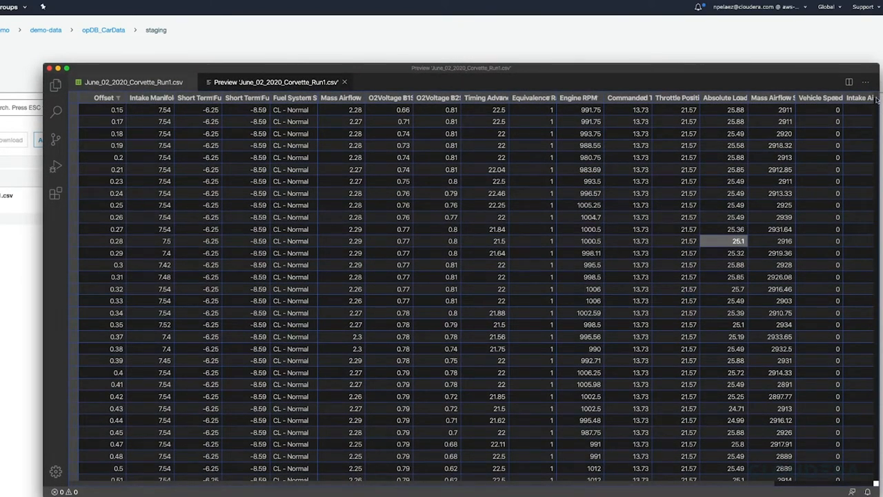
Scroll through the Corvette sensor CSV preview to review its rows and columns
scroll(down, 3)
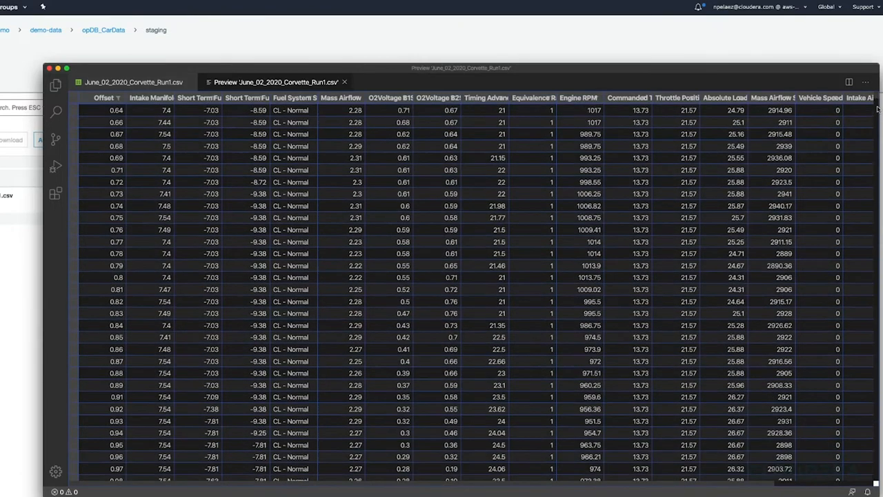
scroll(down, 3)
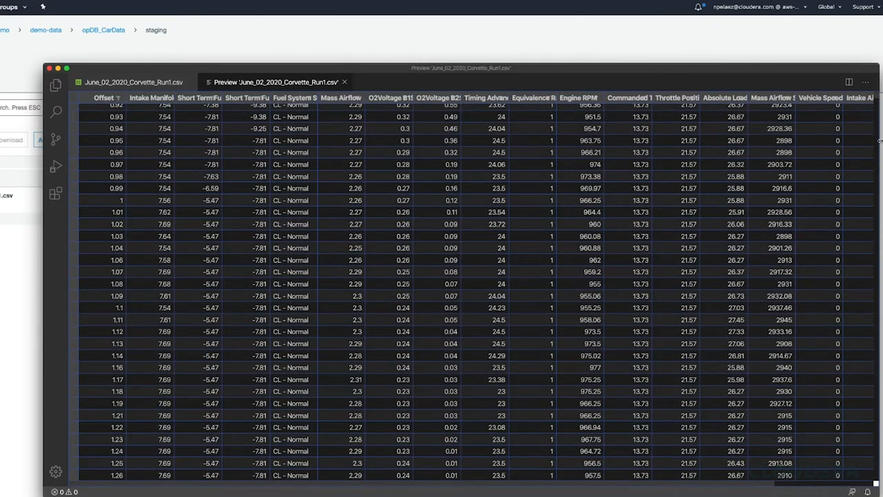
scroll(down, 3)
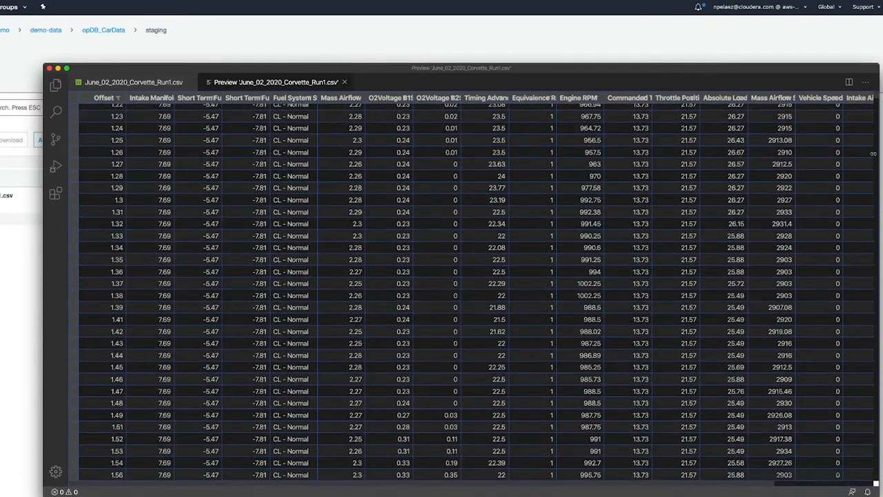
scroll(down, 3)
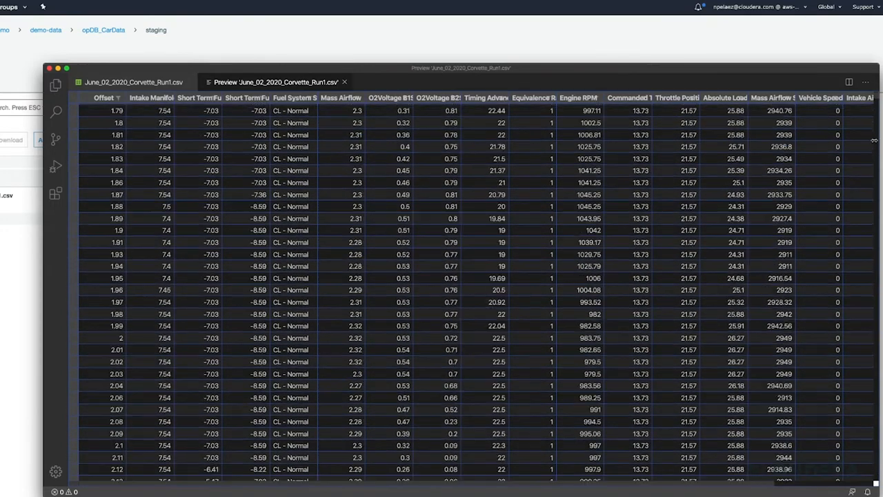
scroll(down, 3)
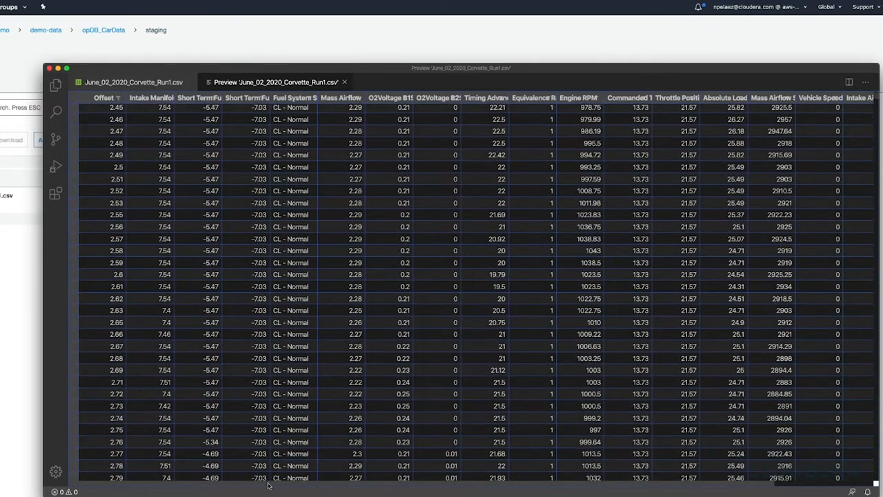
scroll(right, 3)
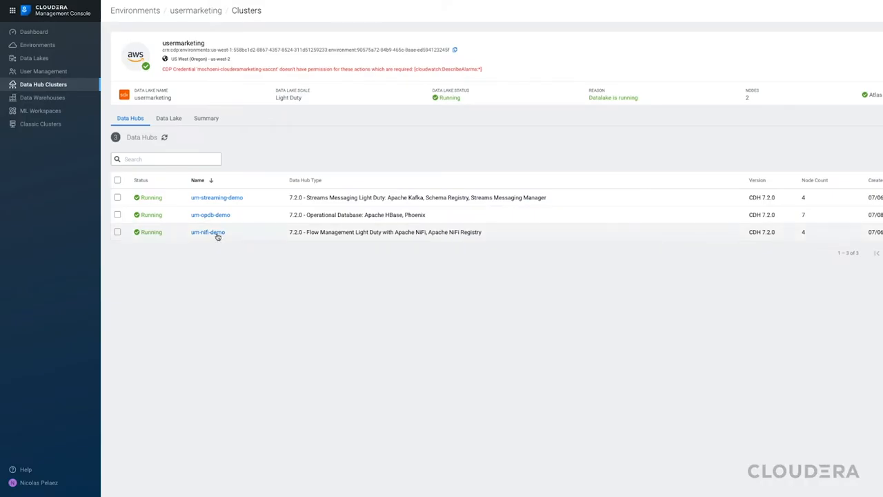
Bring up the NiFi service of the um-nifi-demo Data Hub cluster
click(207, 232)
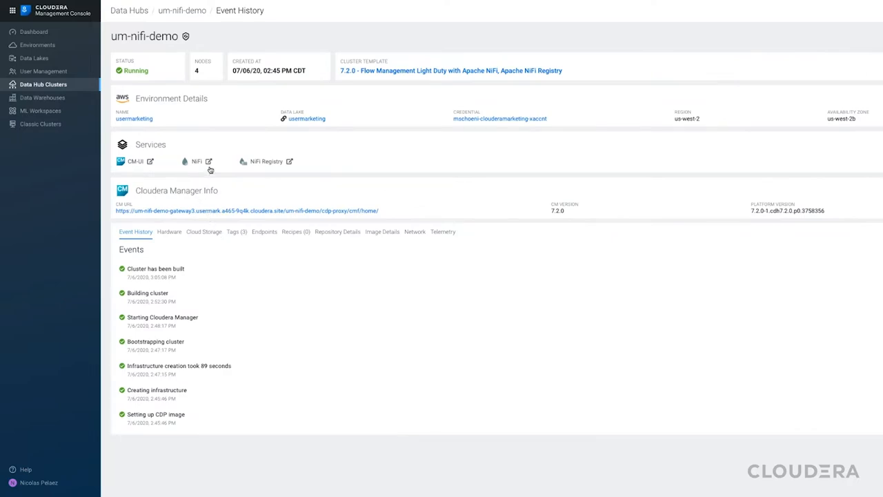
click(195, 160)
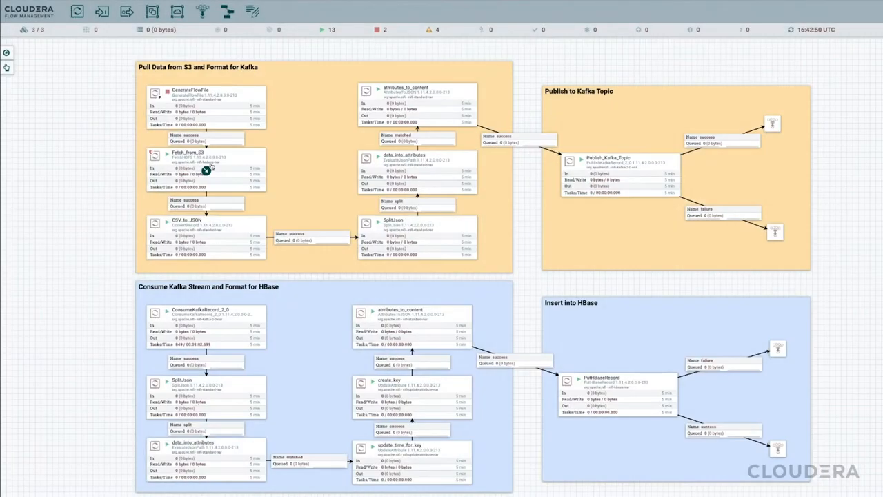
mouse_move(207, 171)
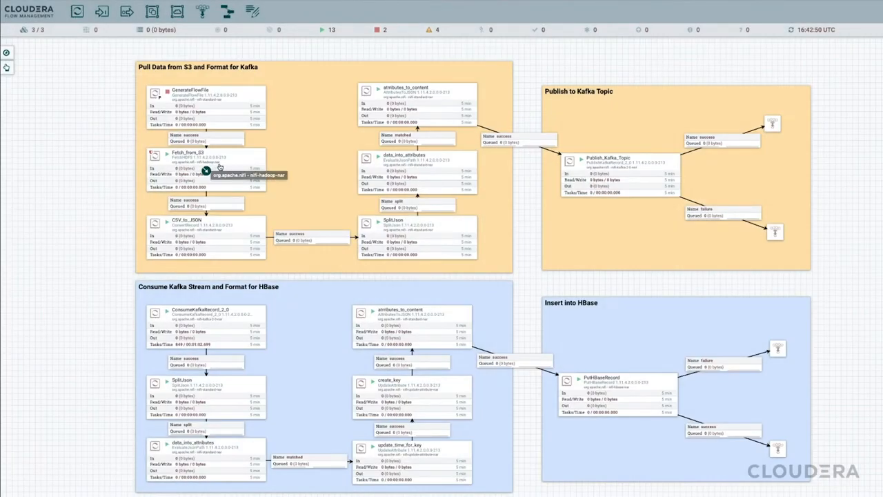
mouse_move(305, 171)
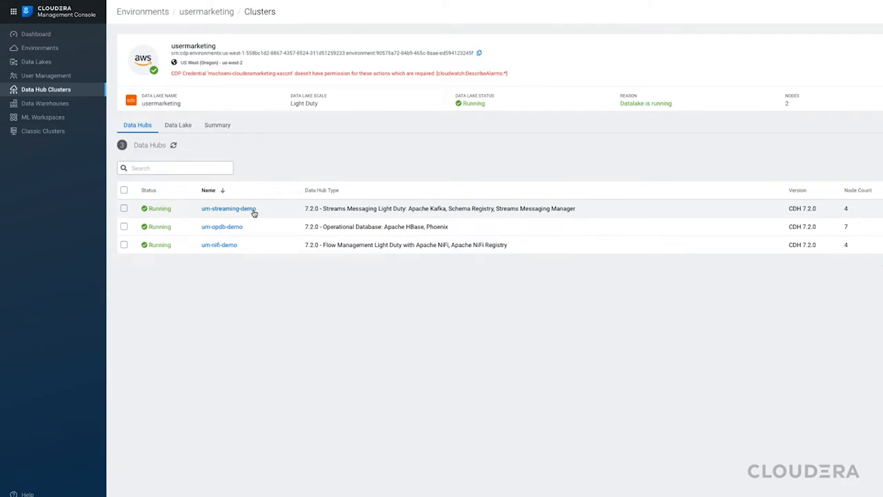
Show the um-streaming-demo cluster details from the Data Hubs list
click(229, 208)
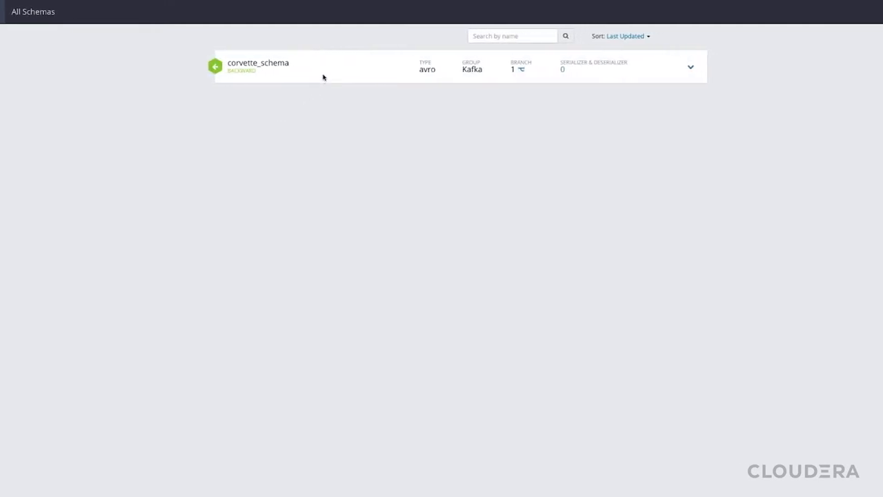
Review corvette_schema's Avro sensor field definitions and close the version editor unsaved
click(690, 66)
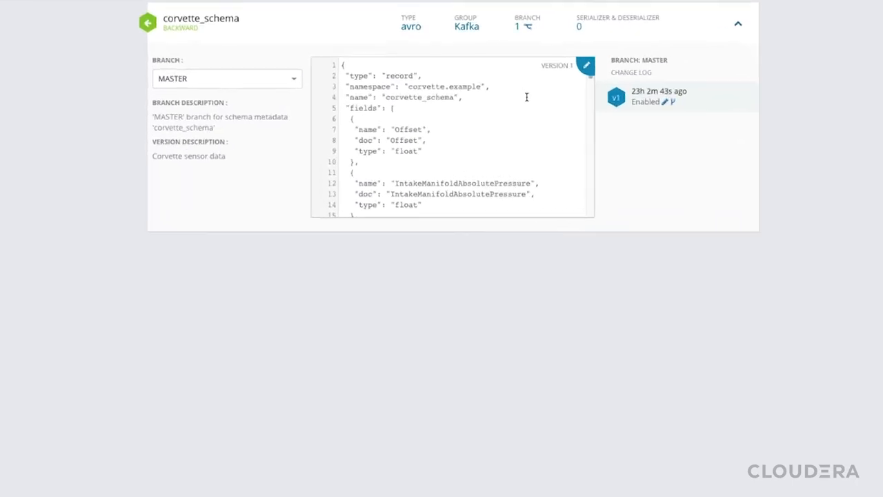
click(585, 65)
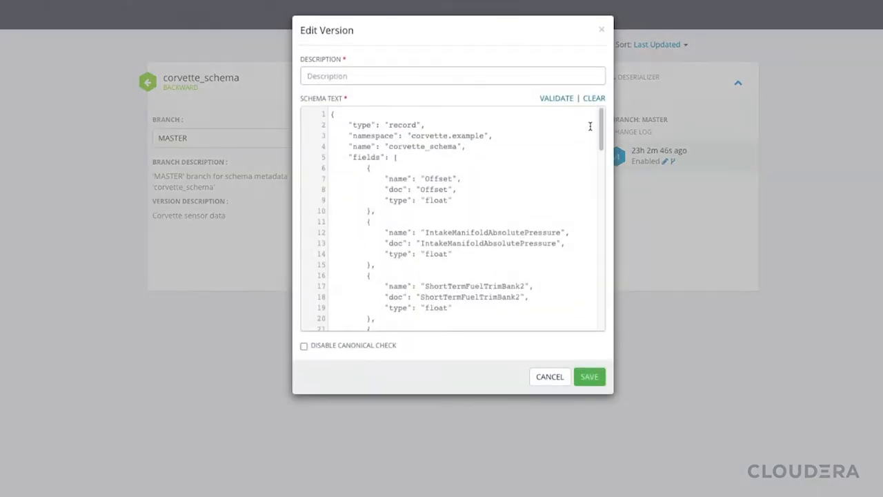
scroll(down, 3)
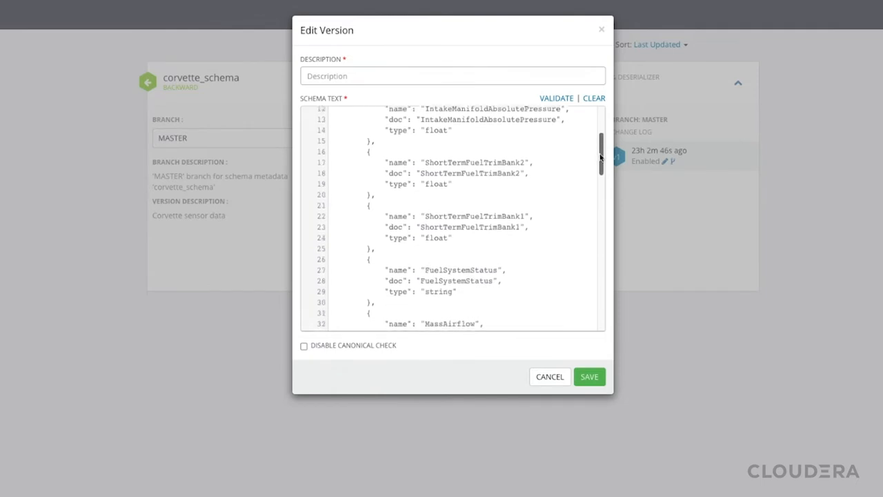
scroll(down, 3)
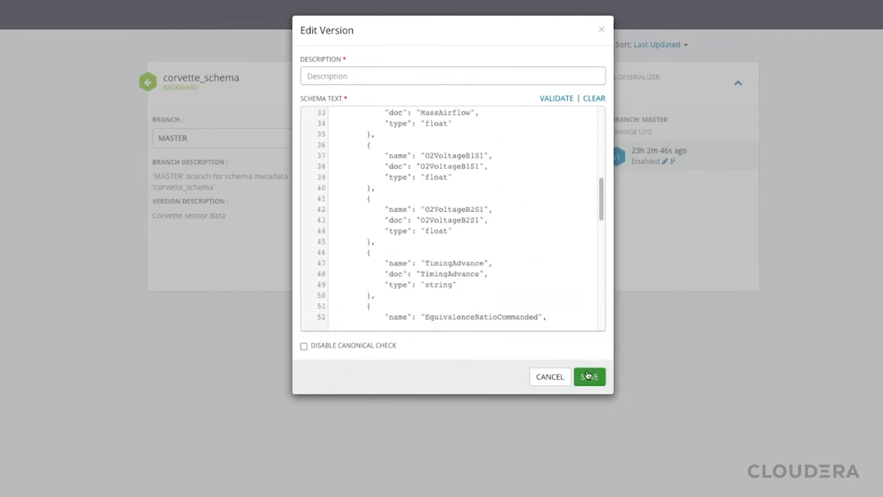
mouse_move(603, 31)
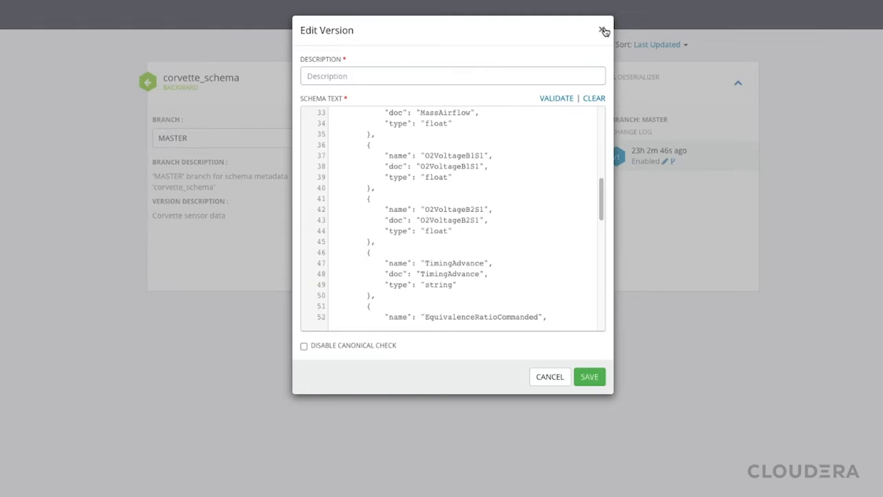
click(604, 31)
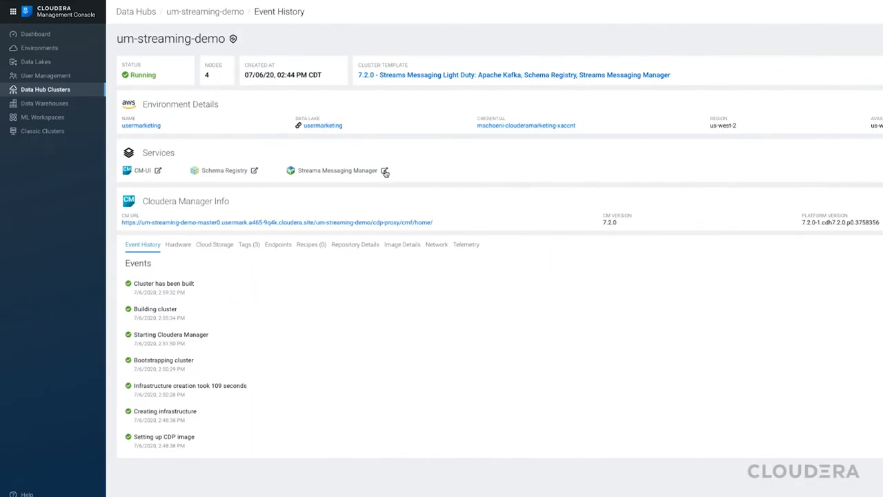
Bring up the cluster's Streams Messaging Manager showing the corvette_stream topic
click(385, 171)
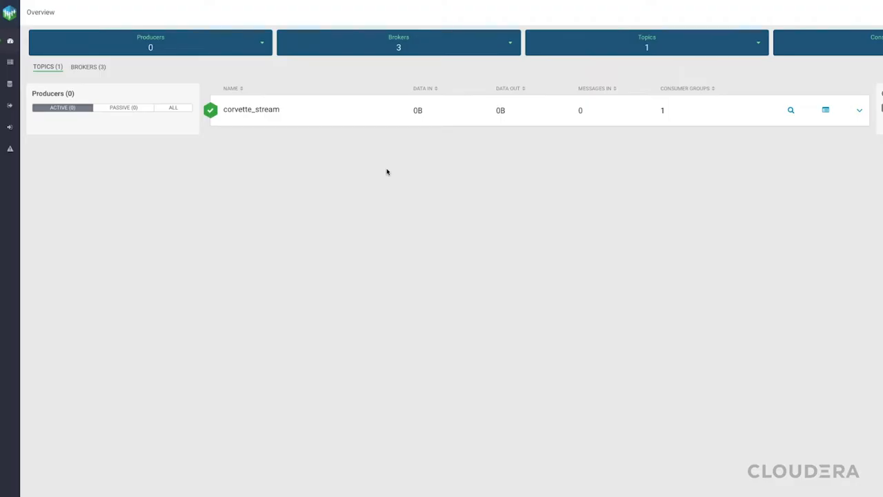
mouse_move(604, 166)
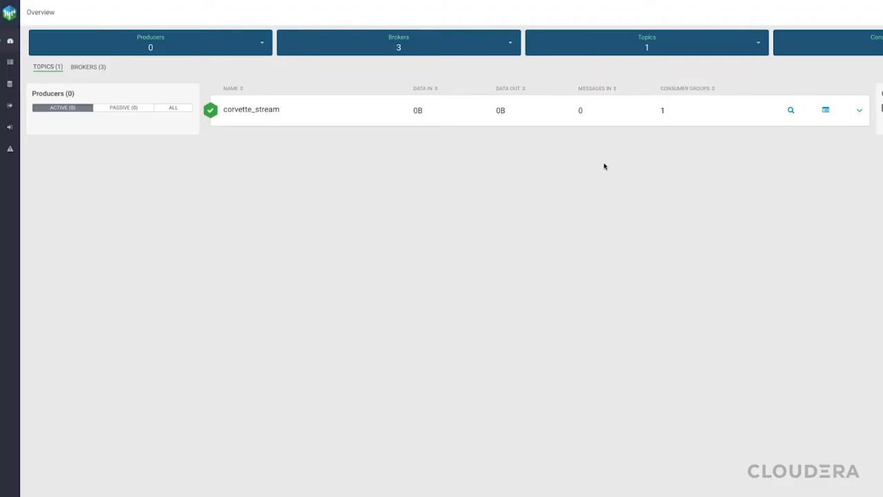
Expand corvette_stream to show partitions P0–P4, then return to the Topics overview
click(858, 110)
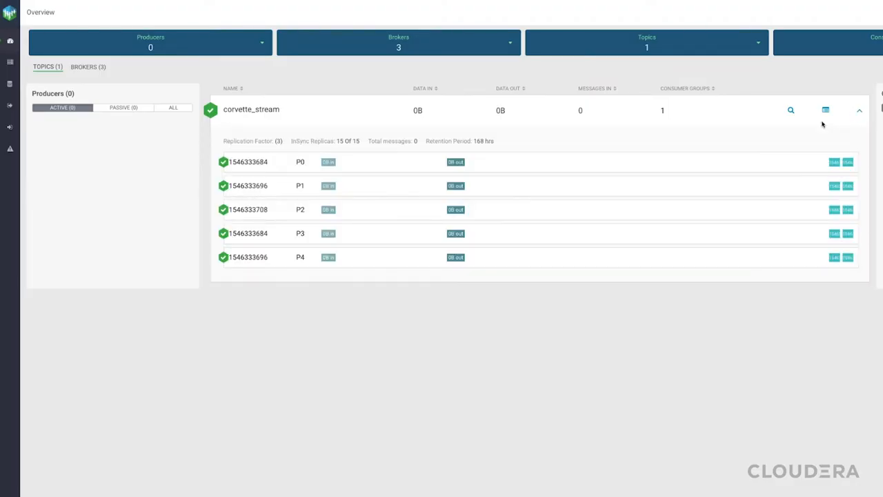
mouse_move(617, 134)
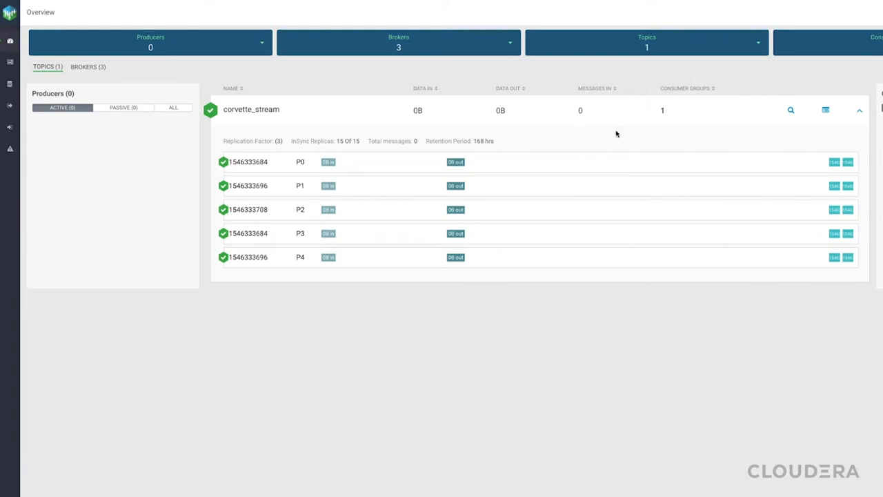
mouse_move(378, 136)
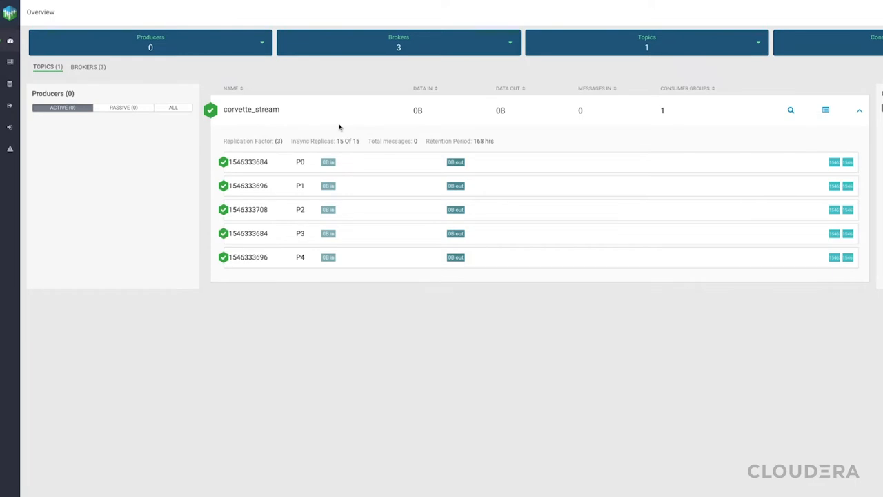
mouse_move(10, 84)
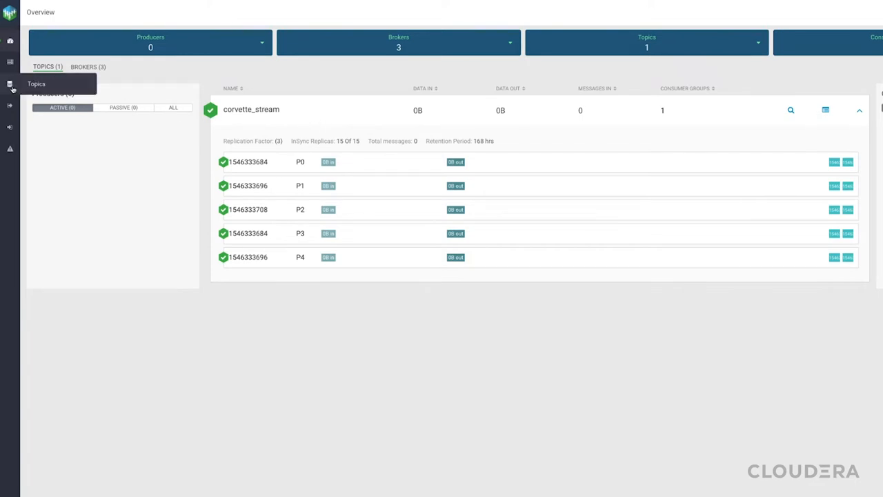
click(11, 84)
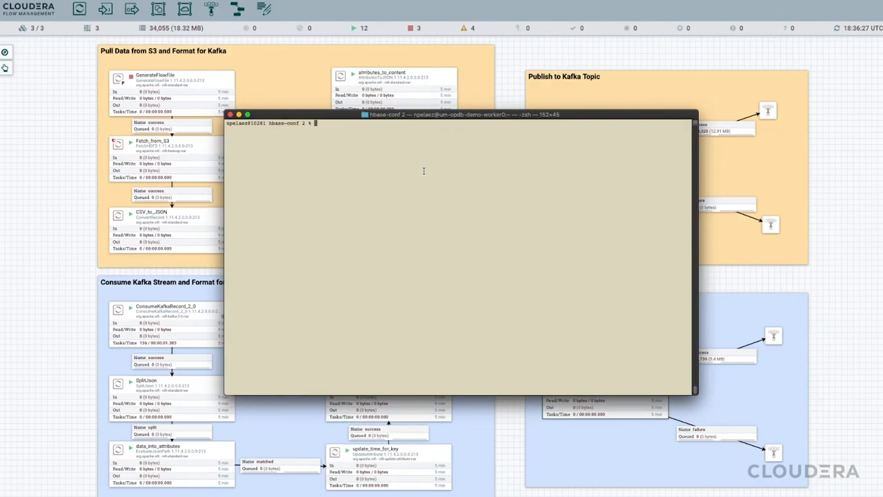
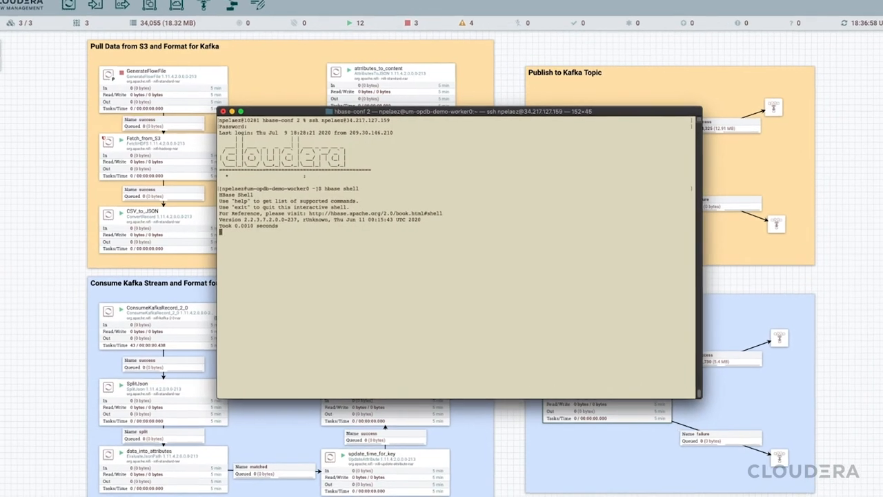
SSH to worker 34.217.127.159, list HBase tables, and start phoenix-sqlline
text(list)
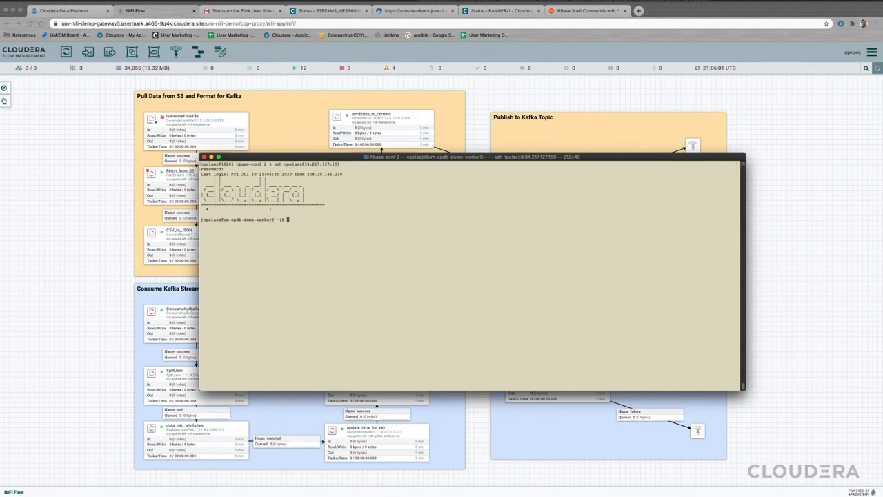
text(phoenix-sqlline)
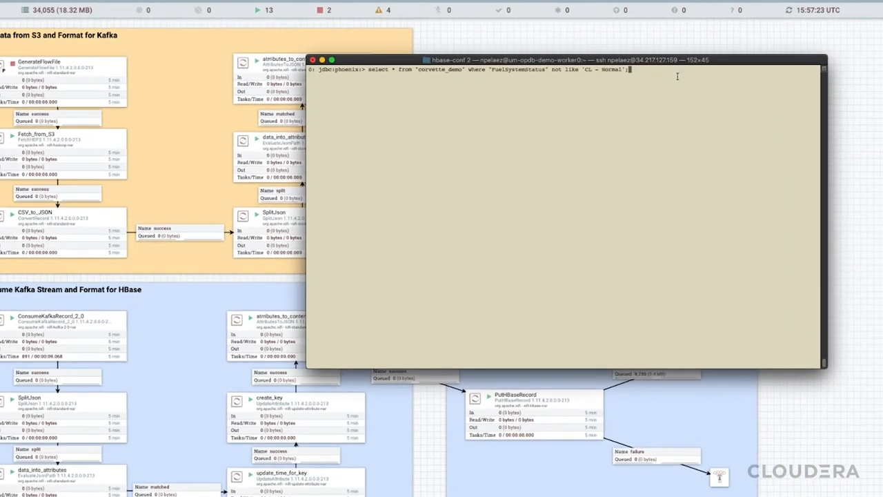
Centre the terminal and run the SELECT returning 3,122 corvette_demo rows
drag(566, 61, 467, 33)
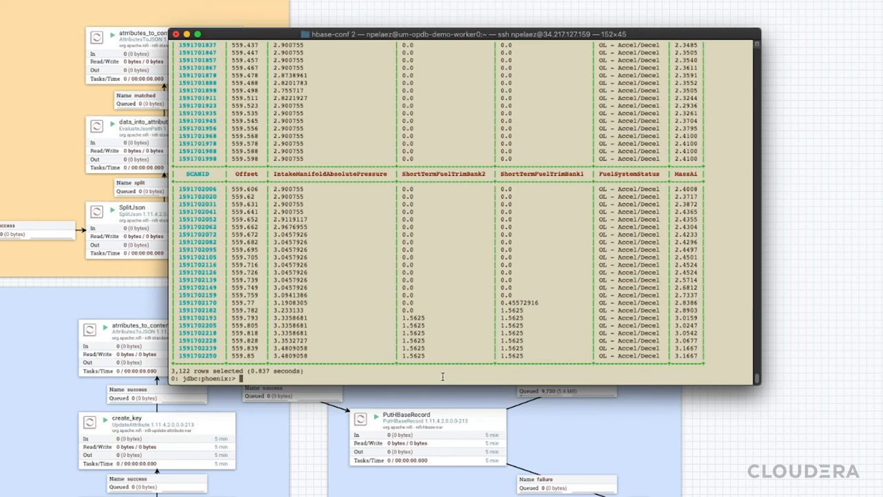
mouse_move(756, 378)
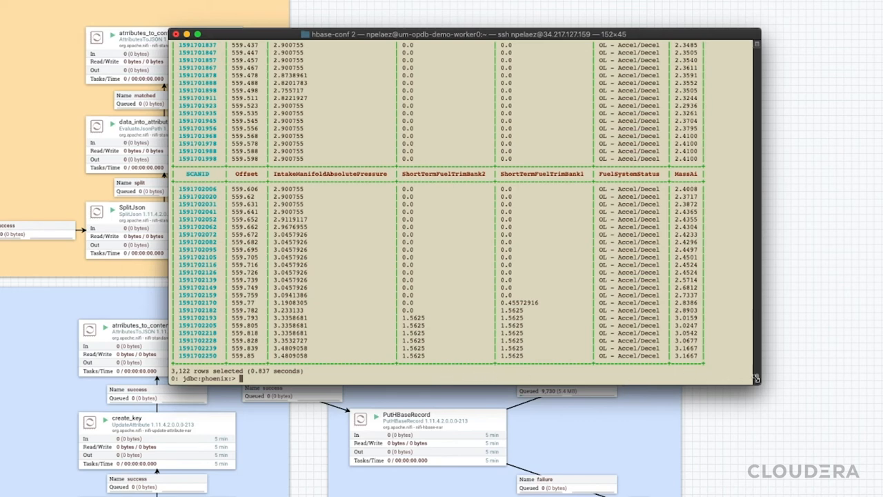